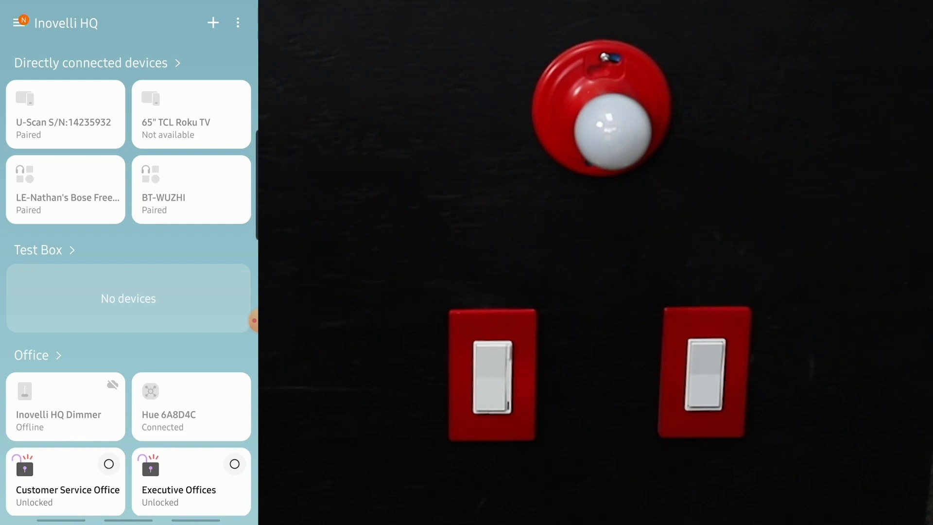
Turn the Inovelli Switch Red Series off from its detail page so it reads 0 W
scroll("up", 3)
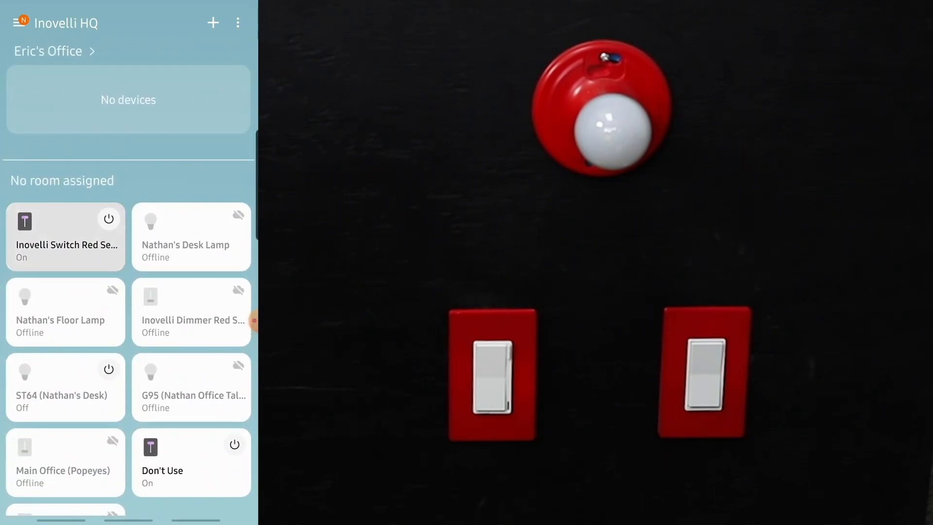
left_click(65, 236)
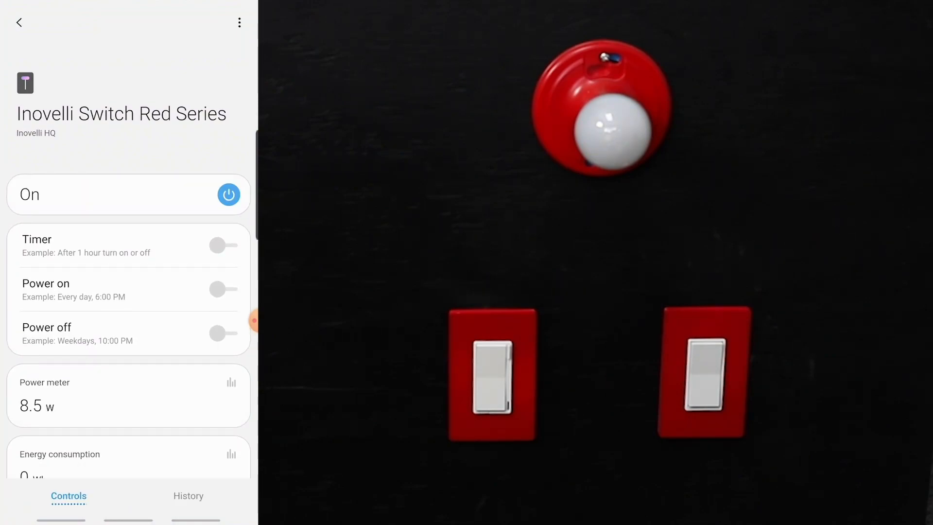
left_click(229, 194)
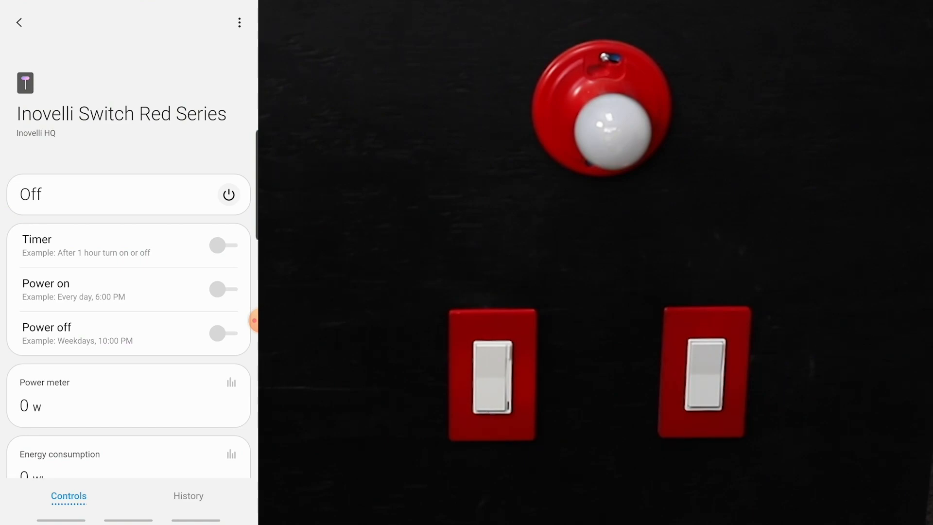
Start deleting the Inovelli switch via Edit so the Z-Wave exclusion screen appears
left_click(239, 22)
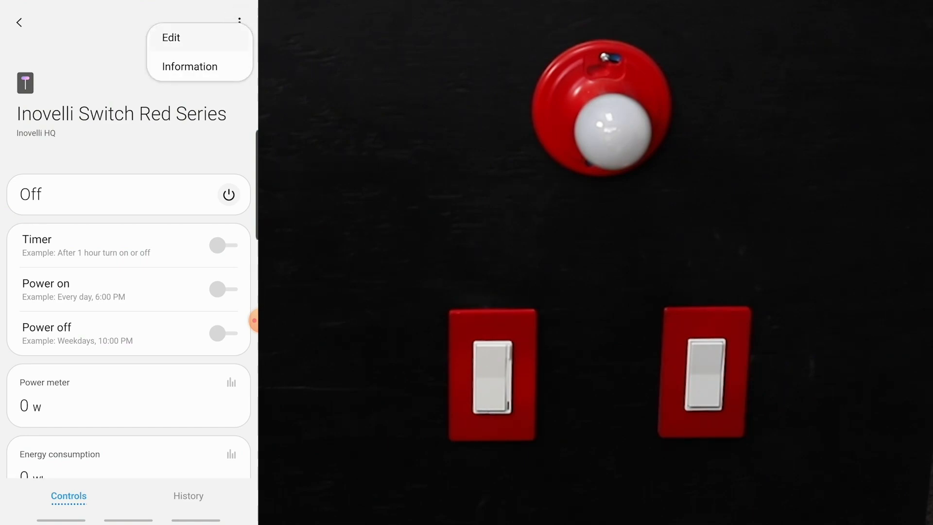
left_click(171, 38)
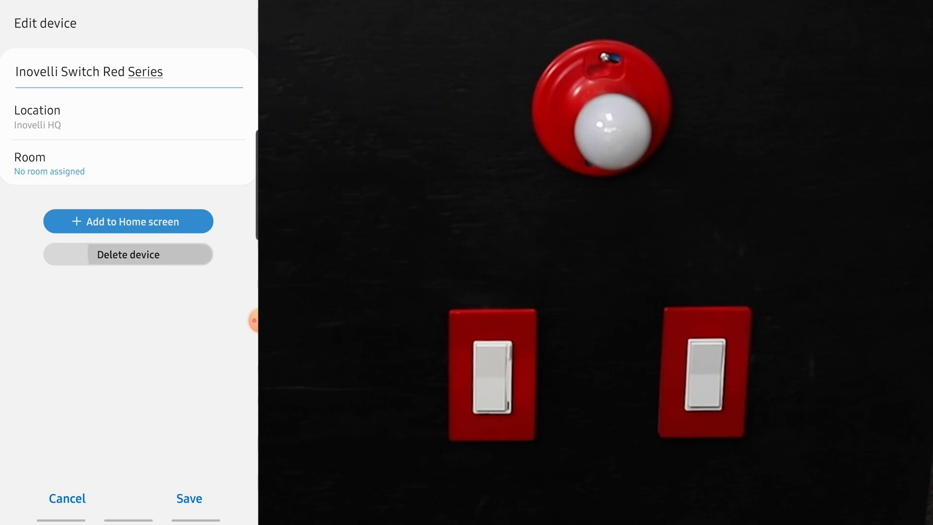
left_click(127, 254)
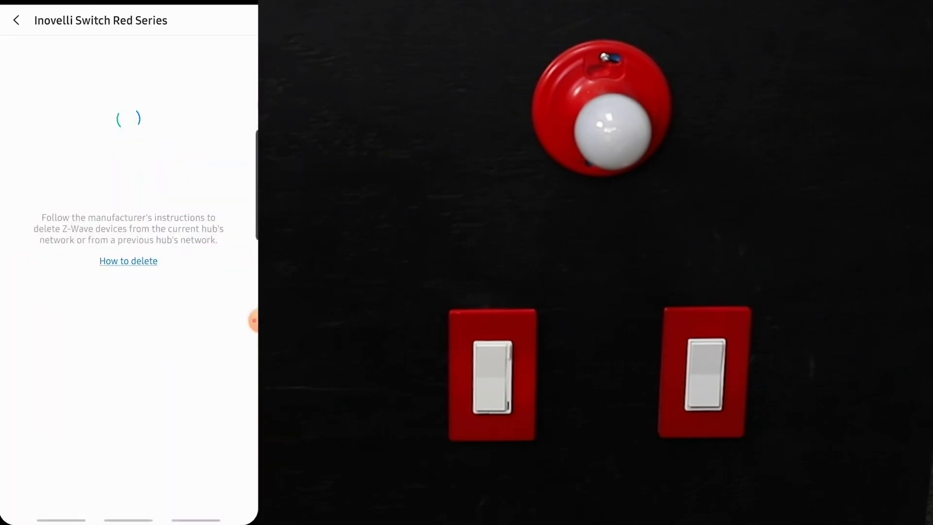